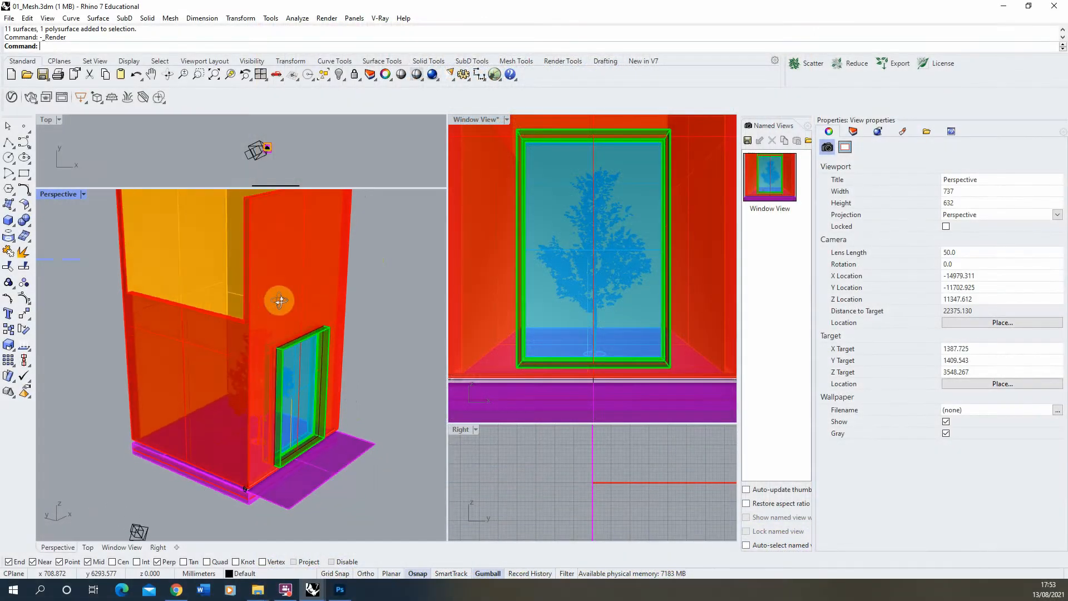
Zoom the Perspective view in on the window wall before rendering in V-Ray
left_click_drag(278, 300, 292, 433)
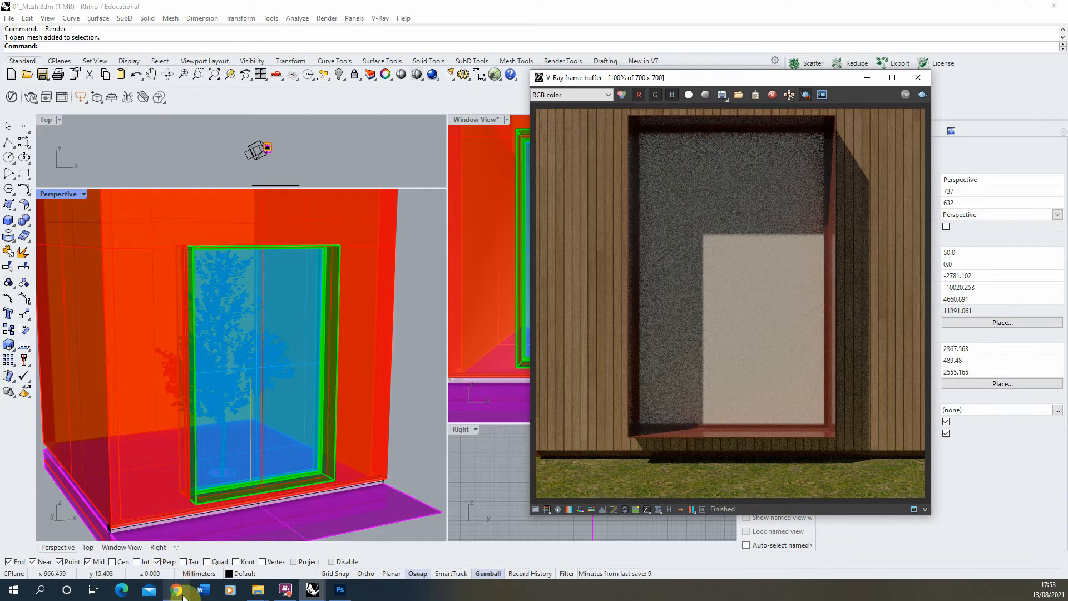
Open the Metal Grid Plate PBR material on Textures.com and scroll to its Alpha flat map
left_click(176, 590)
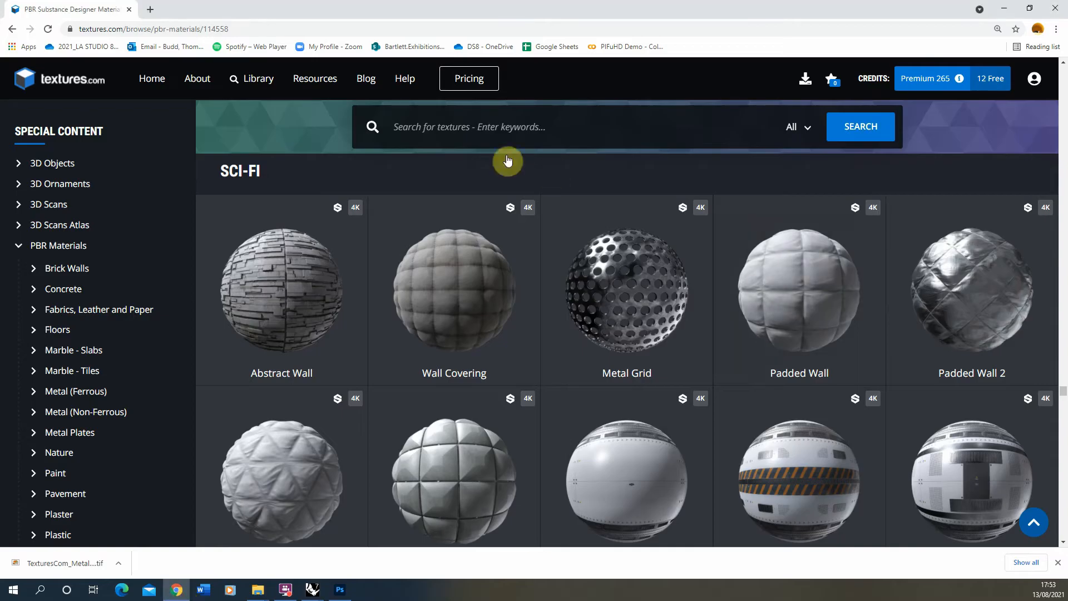
mouse_move(386, 220)
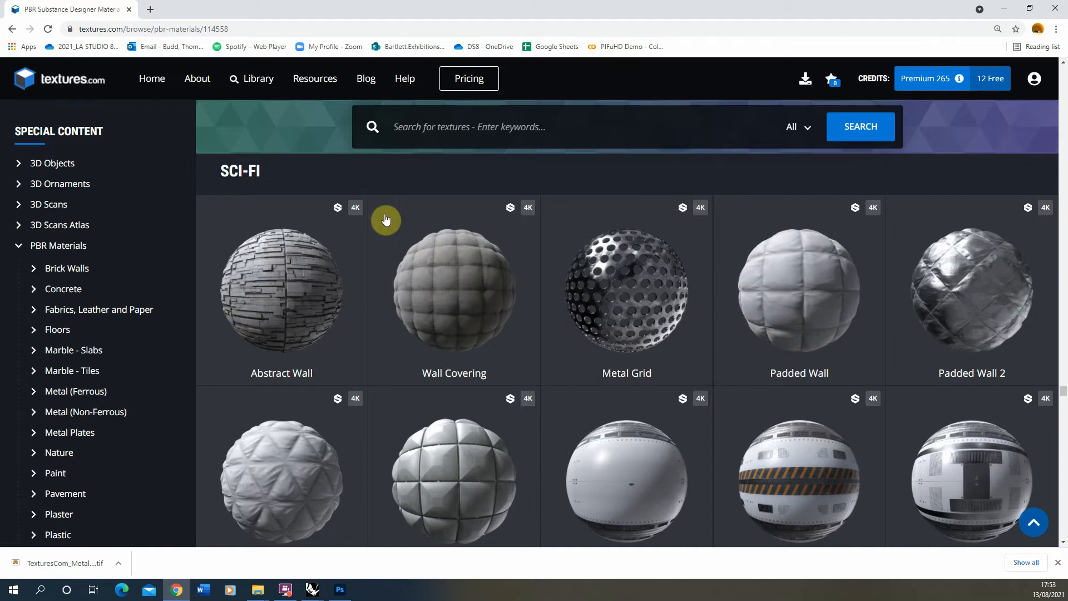
mouse_move(697, 282)
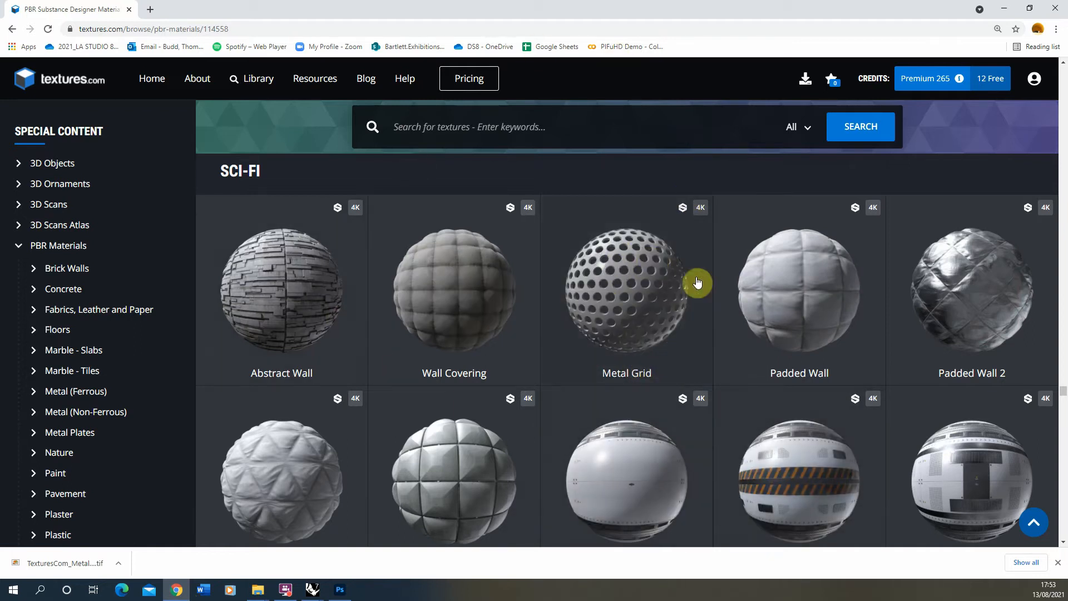
left_click(627, 289)
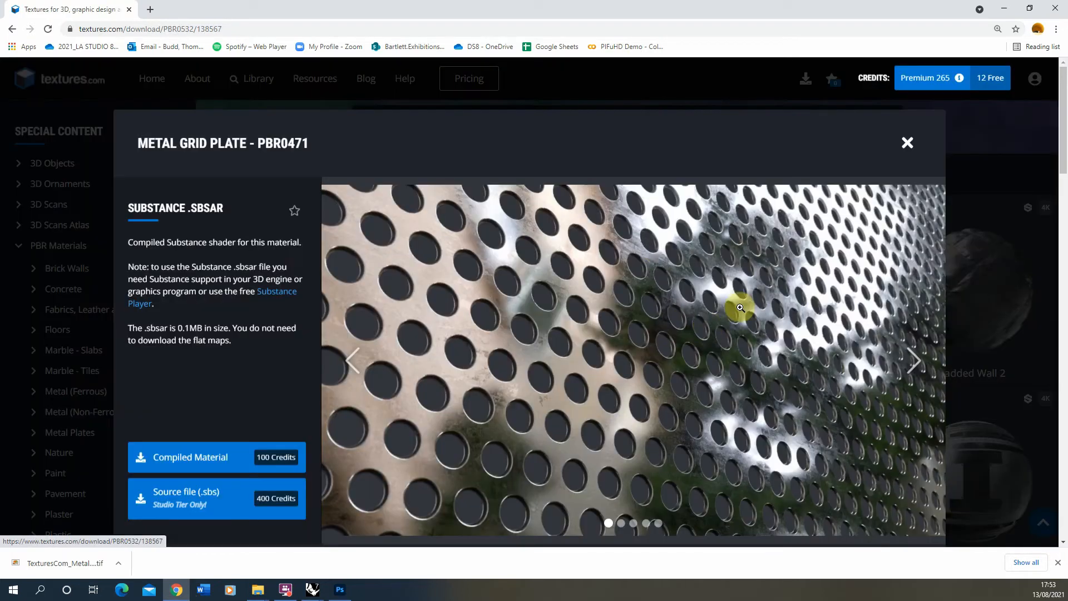
scroll("down", 3)
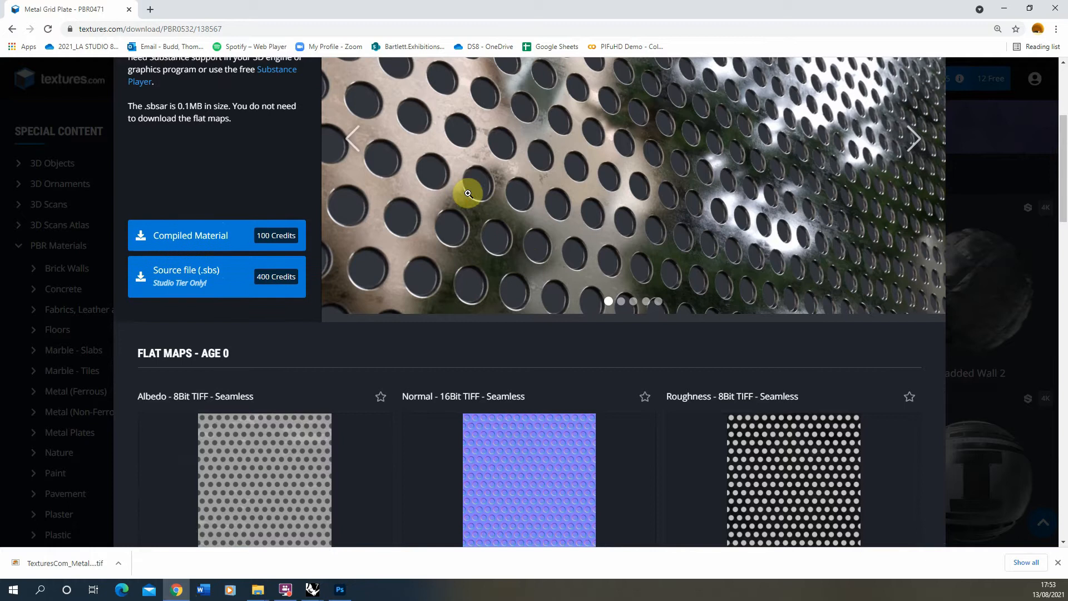
scroll("down", 3)
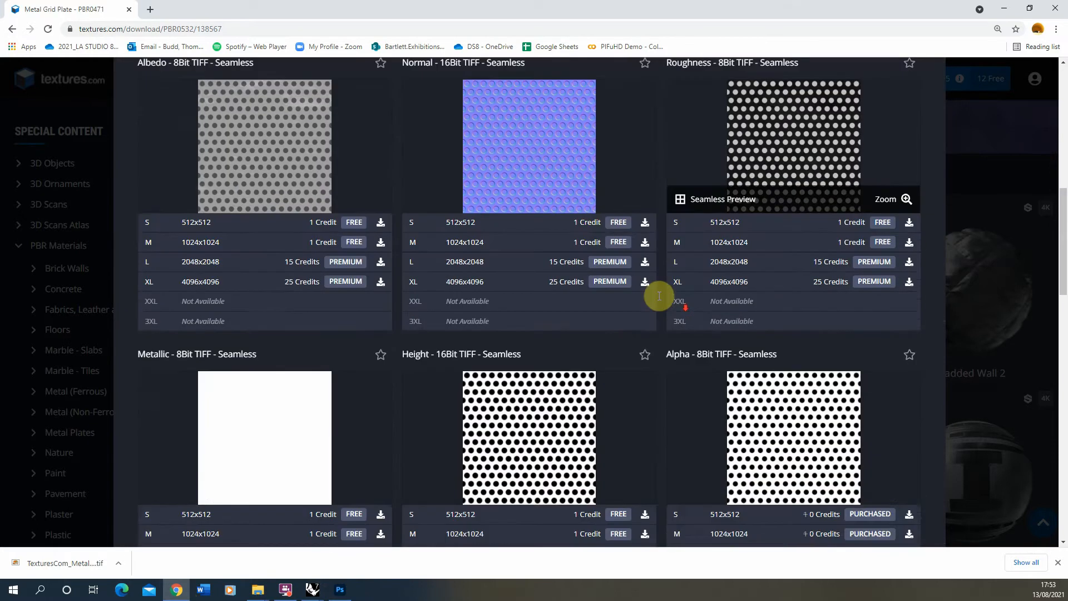
scroll("down", 3)
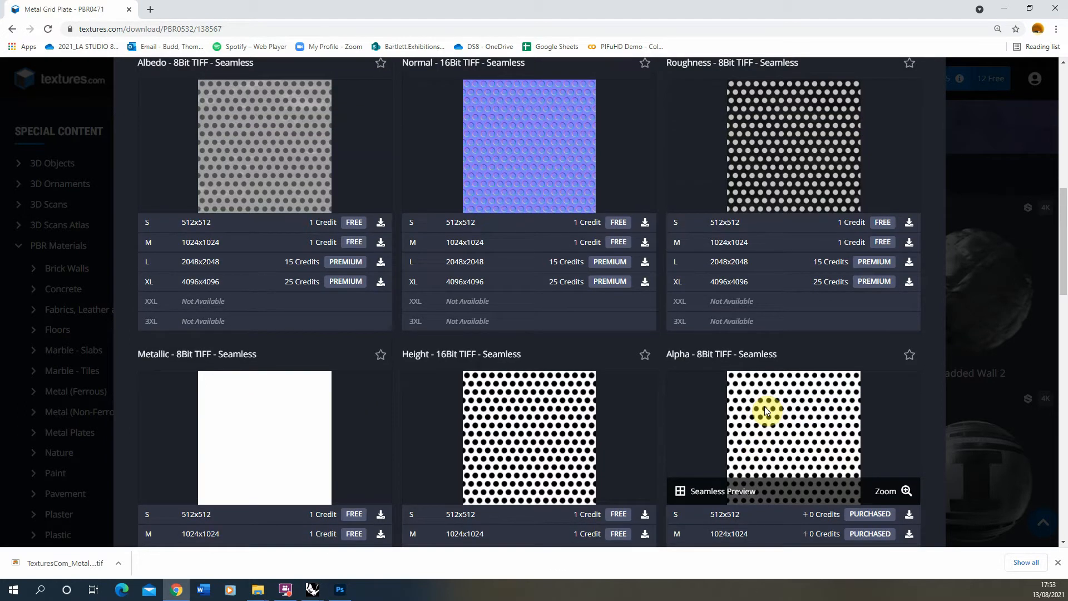
mouse_move(764, 405)
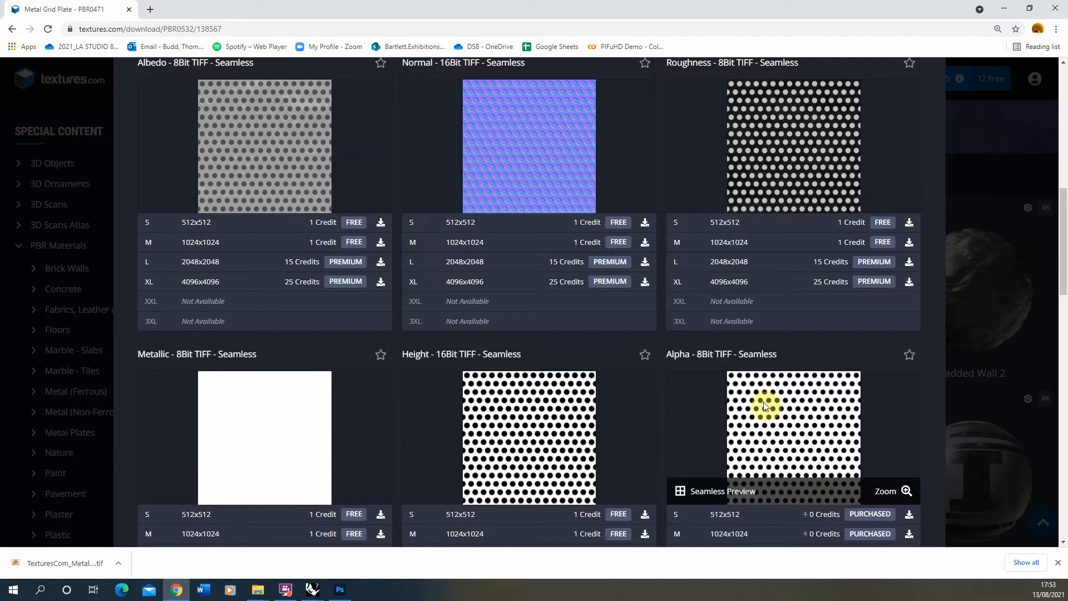
mouse_move(726, 399)
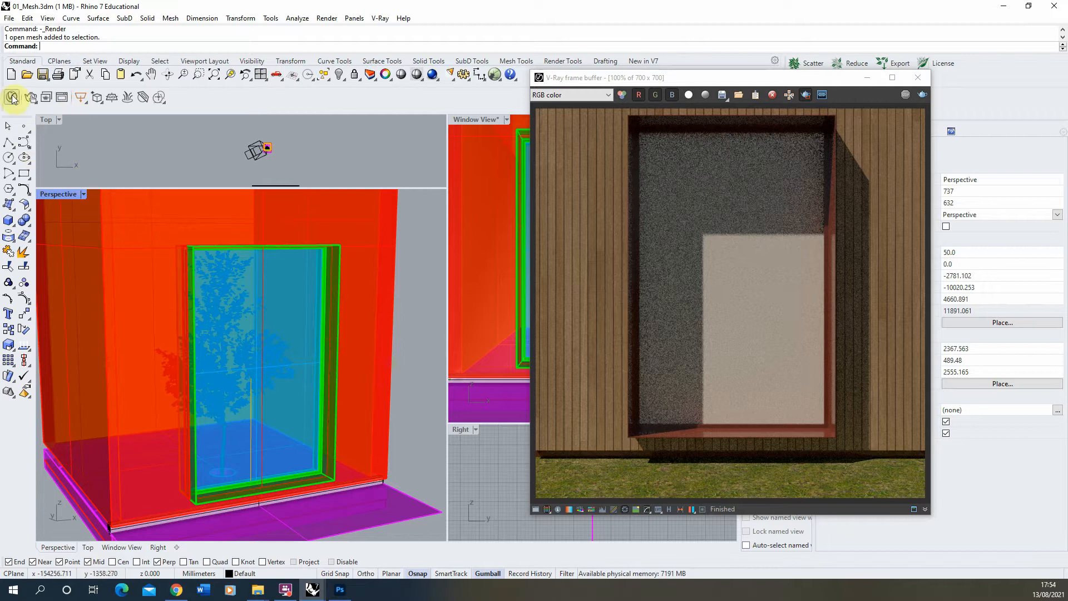
In the V-Ray Asset Editor, apply the 01_METAL material to the selected window glazing surface
left_click(12, 98)
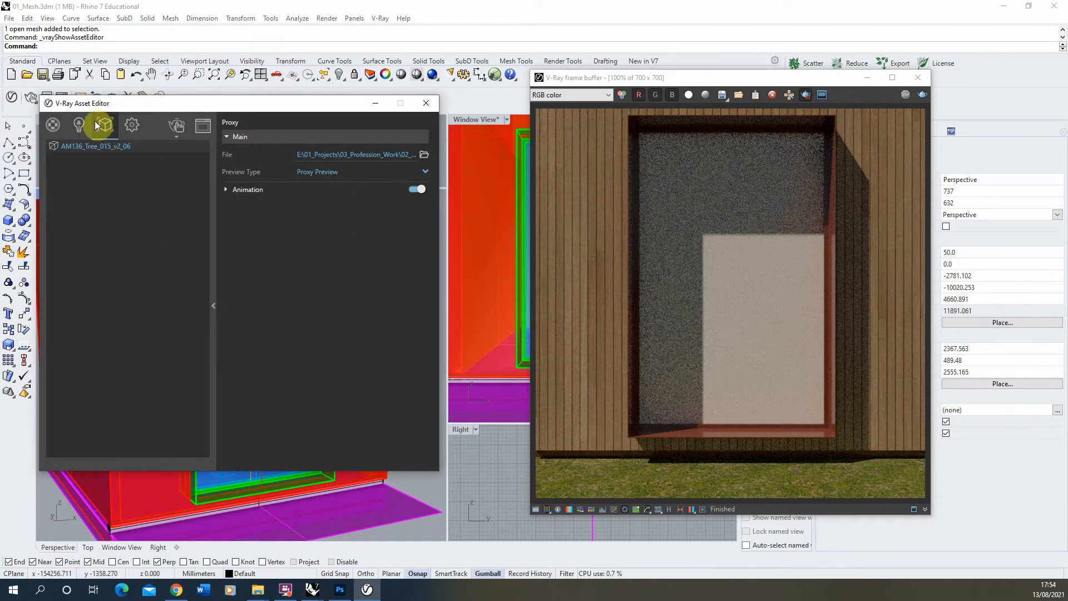
left_click(63, 416)
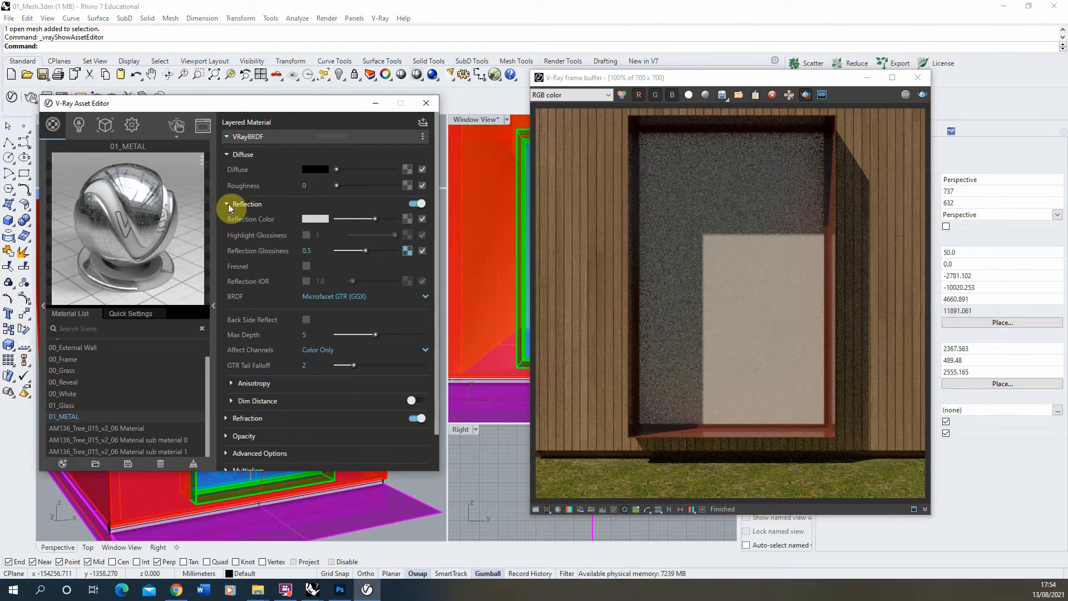
left_click(226, 203)
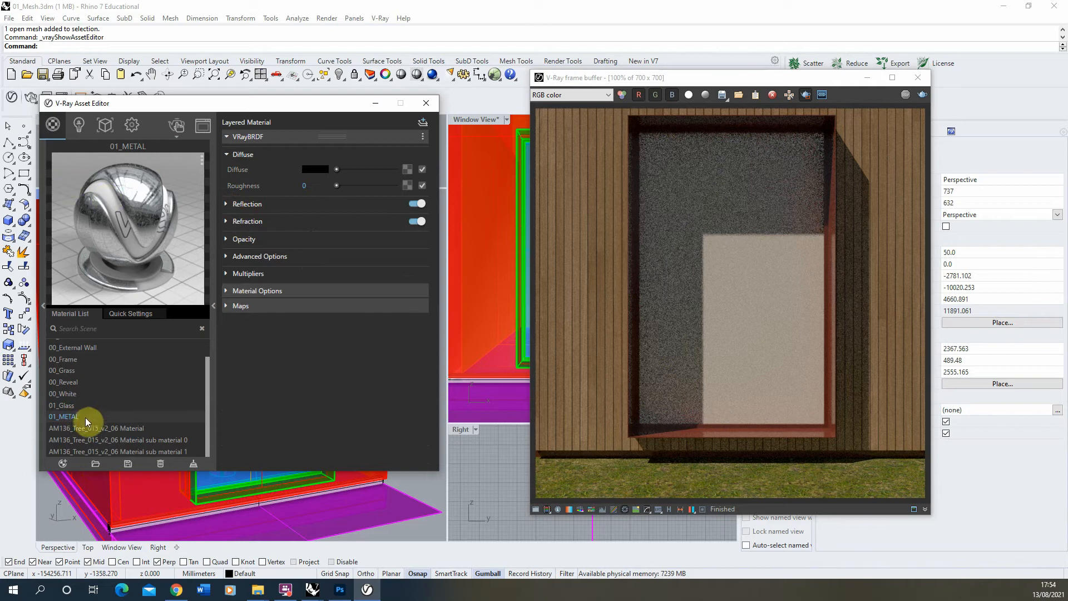
right_click(64, 416)
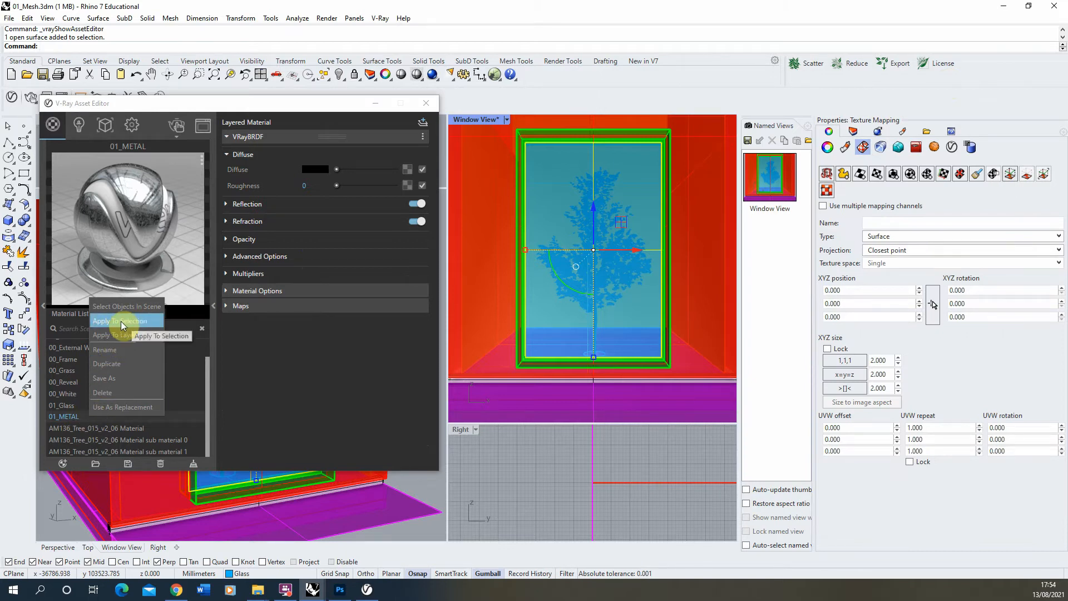
left_click(122, 320)
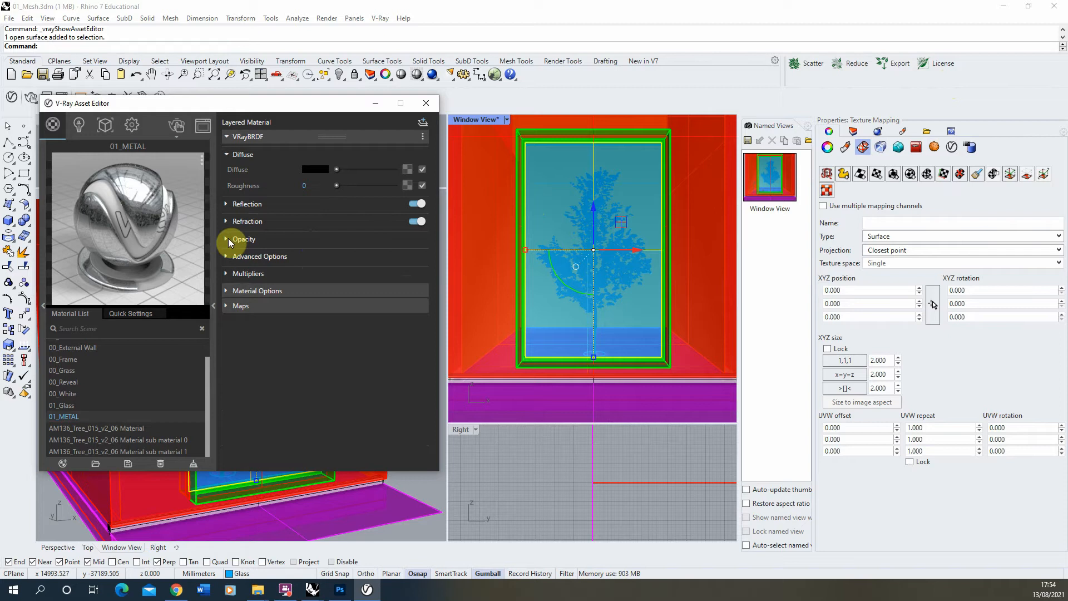
Load TexturesCom_Metal_Grid_1K_alpha as a Bitmap in the 01_METAL material's Opacity slot
left_click(226, 239)
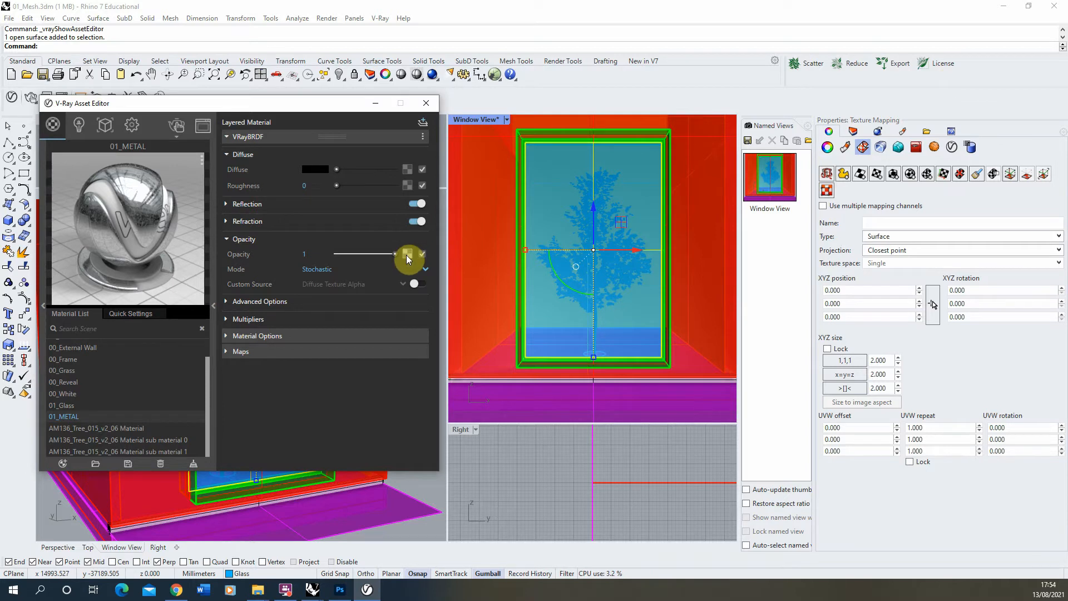
left_click(409, 260)
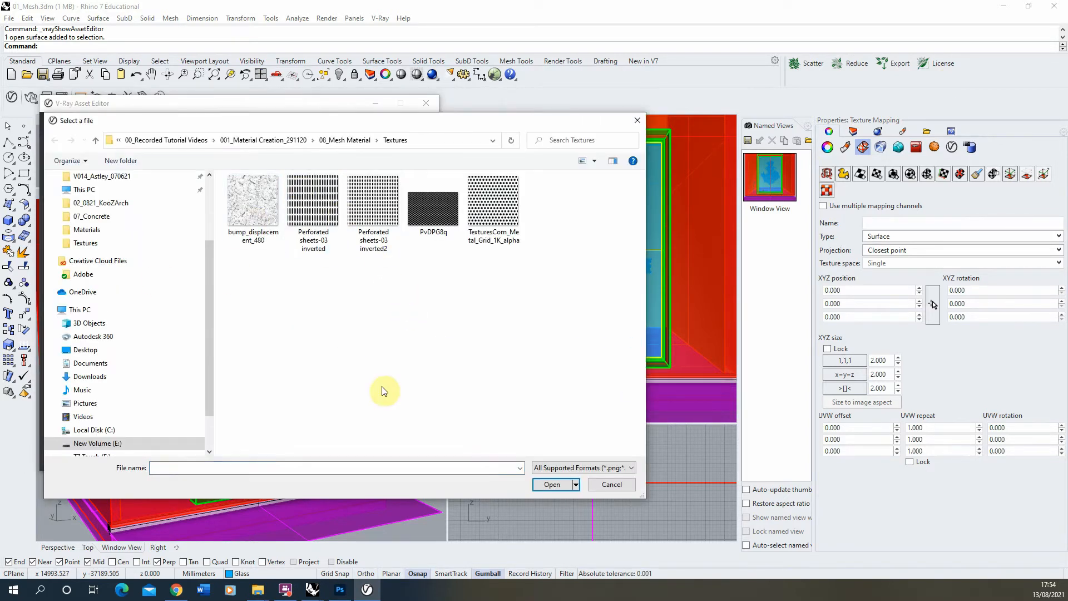
left_click(493, 201)
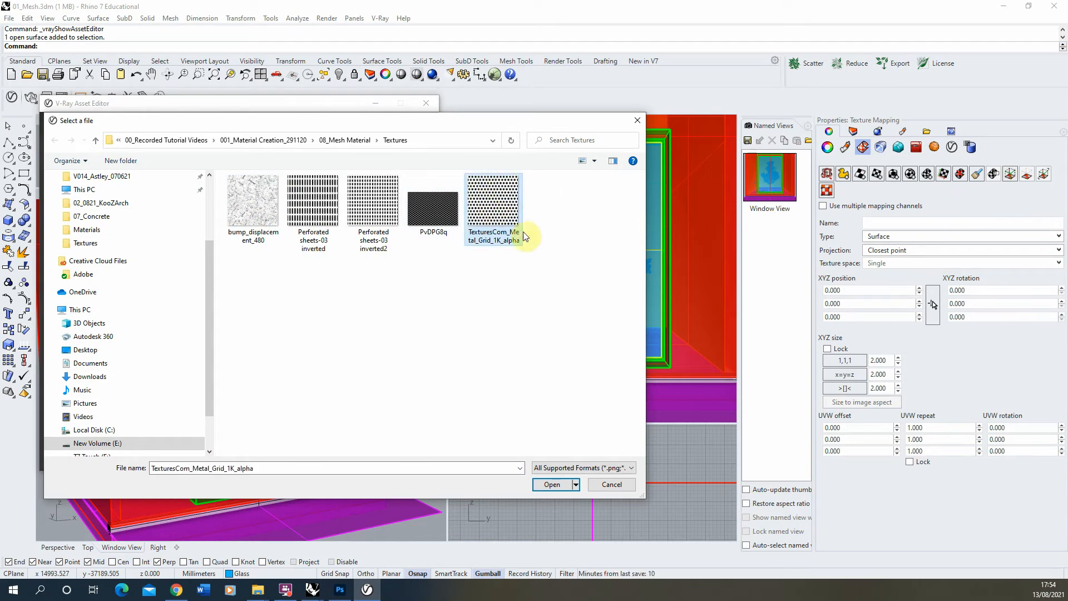
left_click(551, 484)
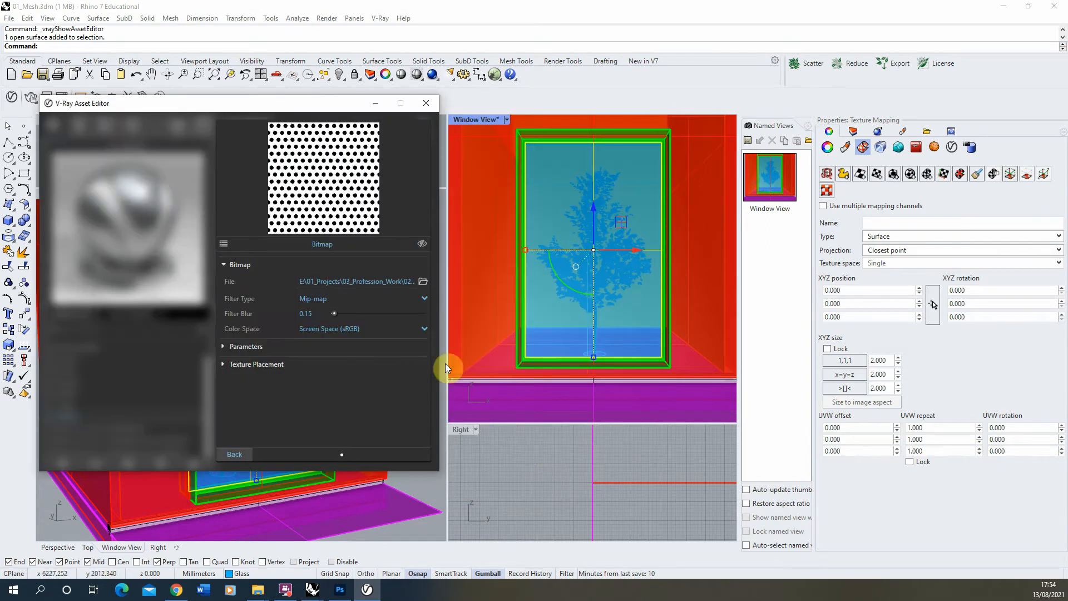
mouse_move(334, 324)
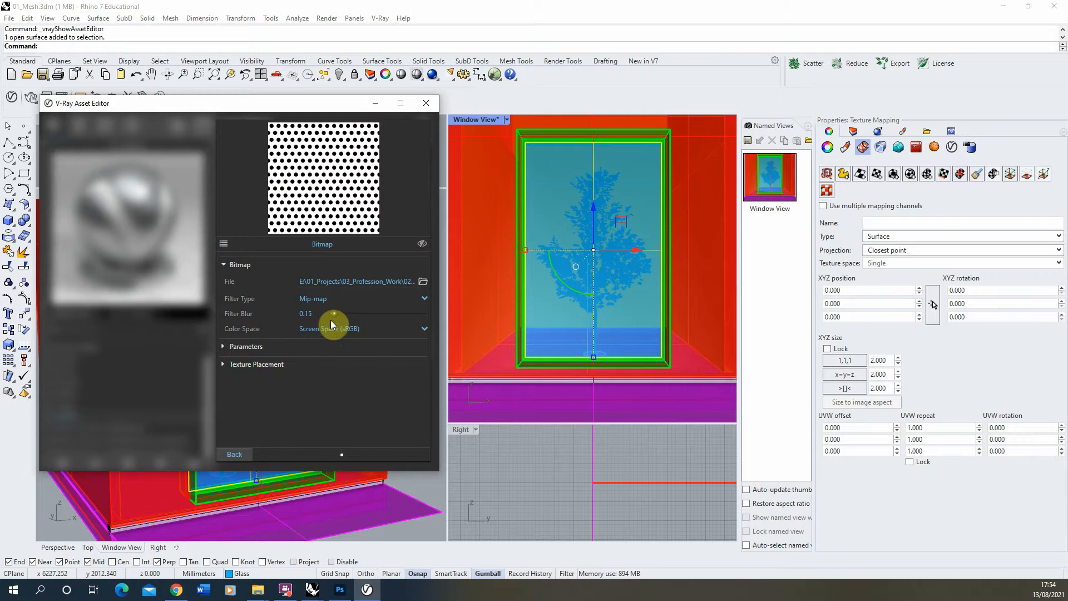
left_click(234, 454)
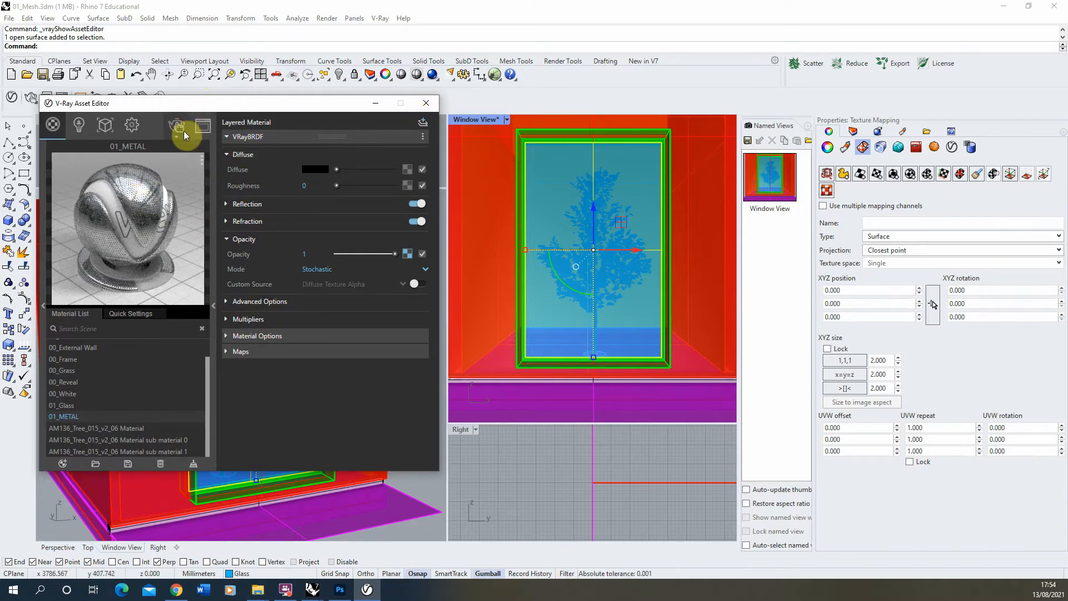
Close the V-Ray frame buffer to return to the Rhino viewports and Properties panel
left_click(176, 125)
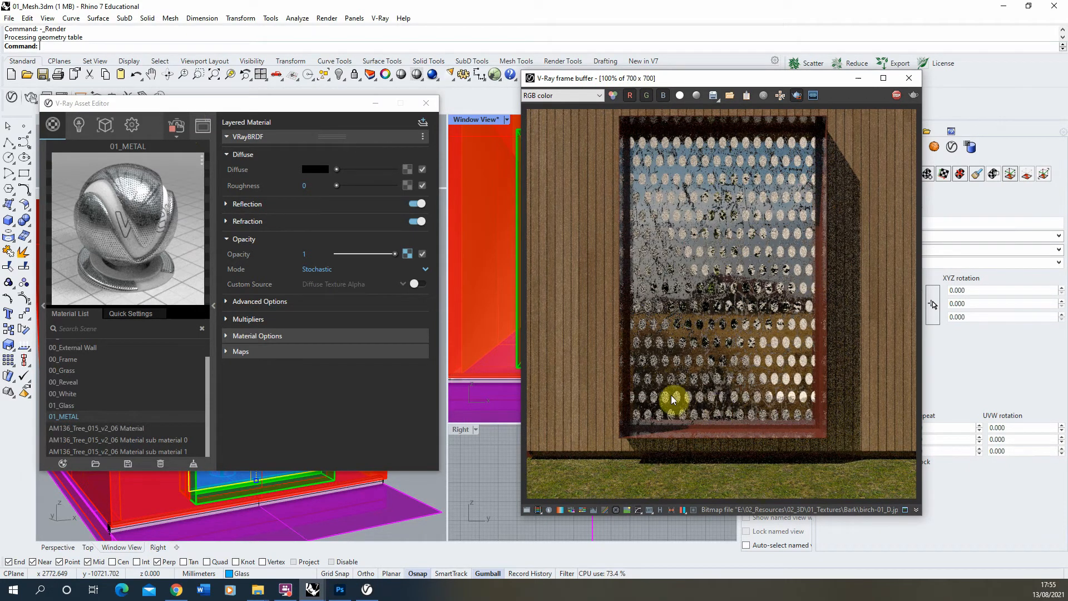
mouse_move(725, 320)
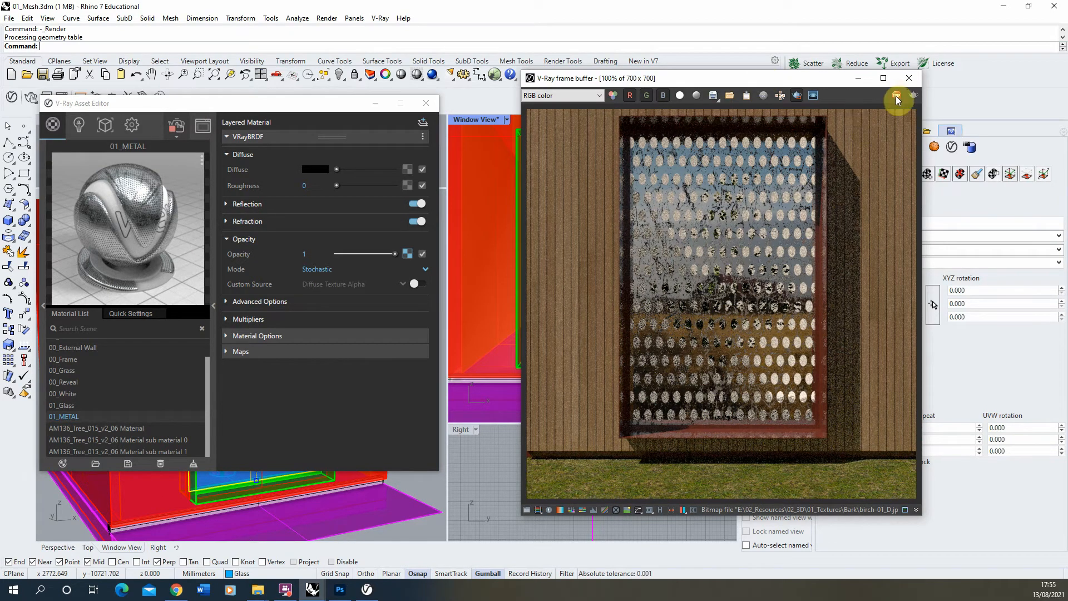
left_click(427, 102)
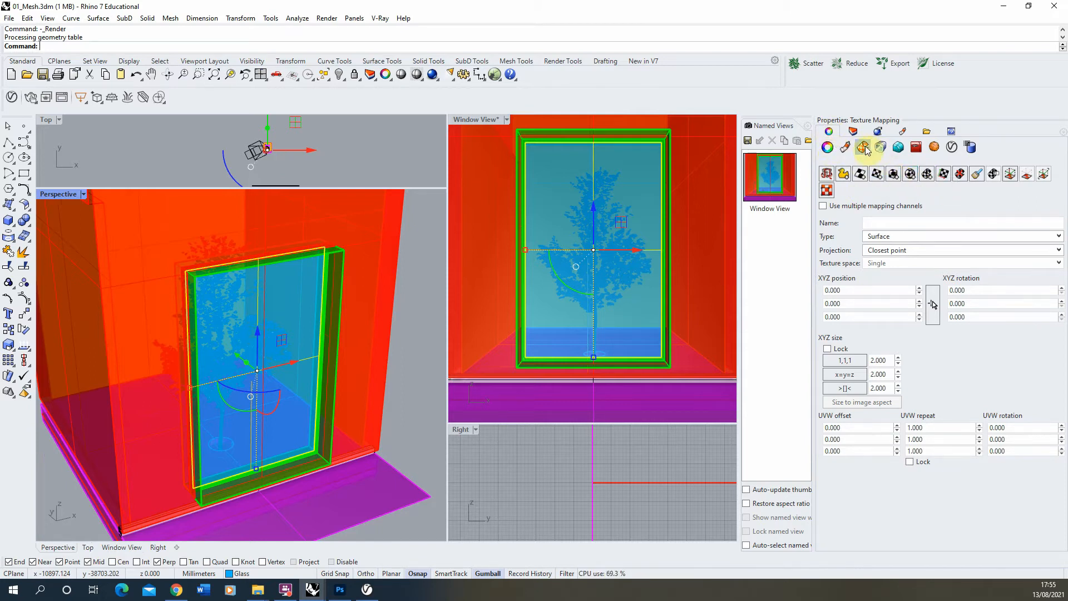
mouse_move(863, 147)
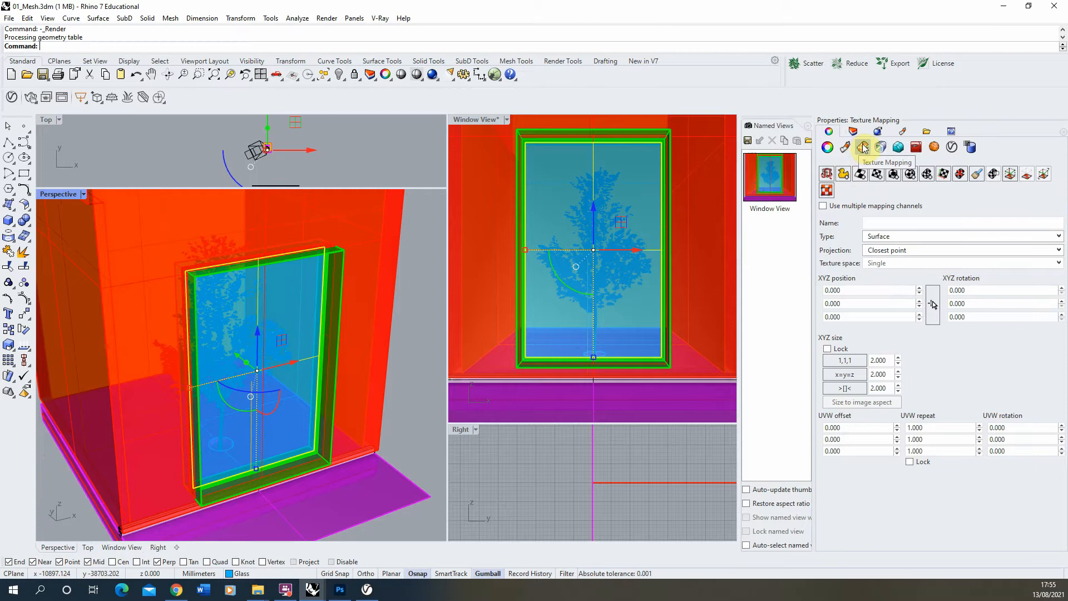
Apply a box mapping to the screen and rotate its texture 90 degrees for a finer pattern
left_click(861, 147)
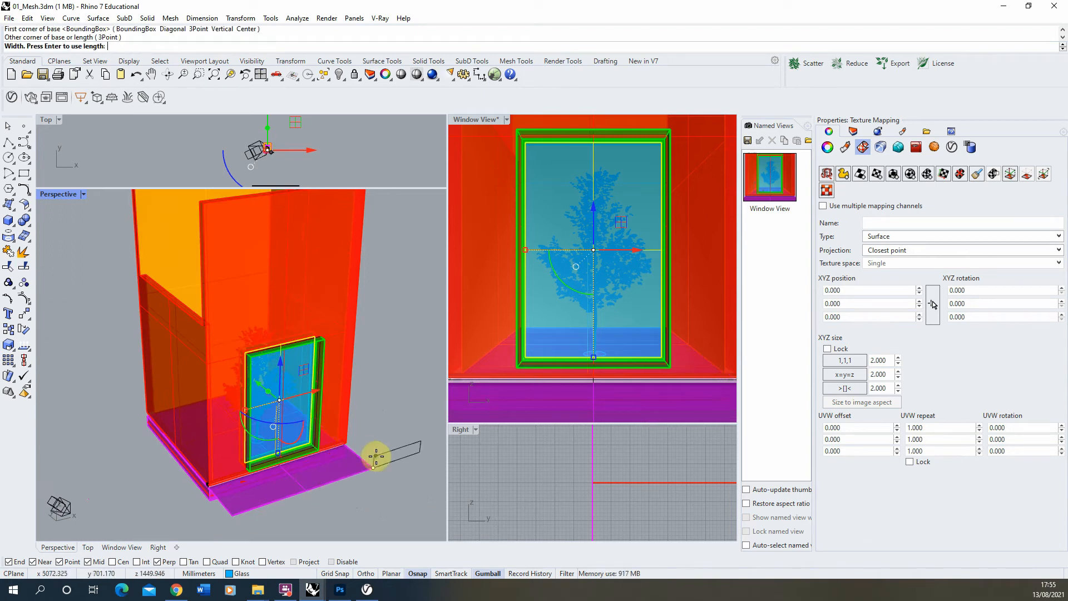
left_click(374, 466)
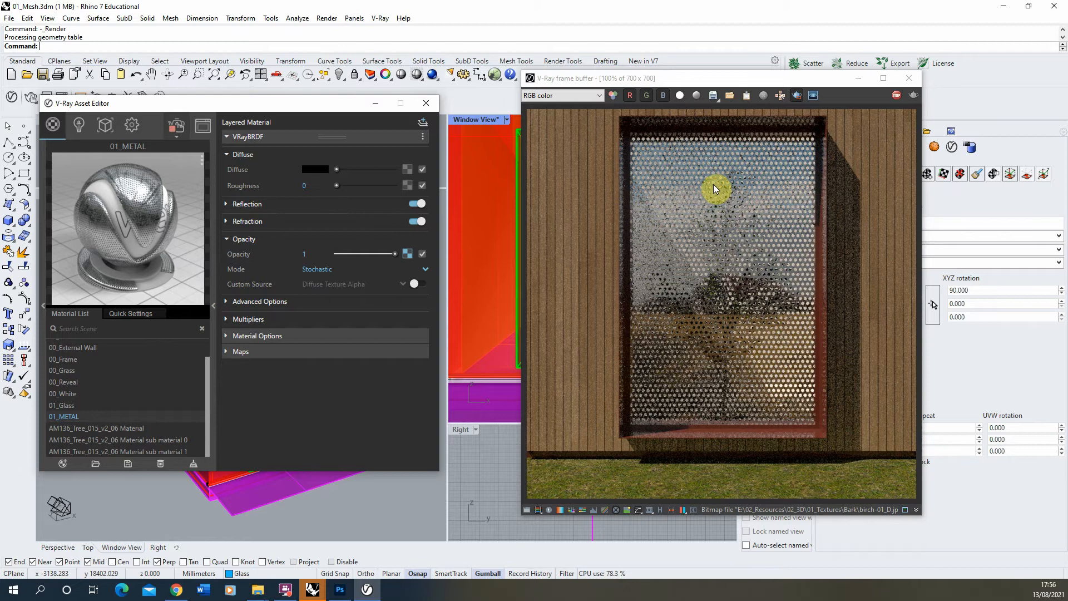
mouse_move(675, 215)
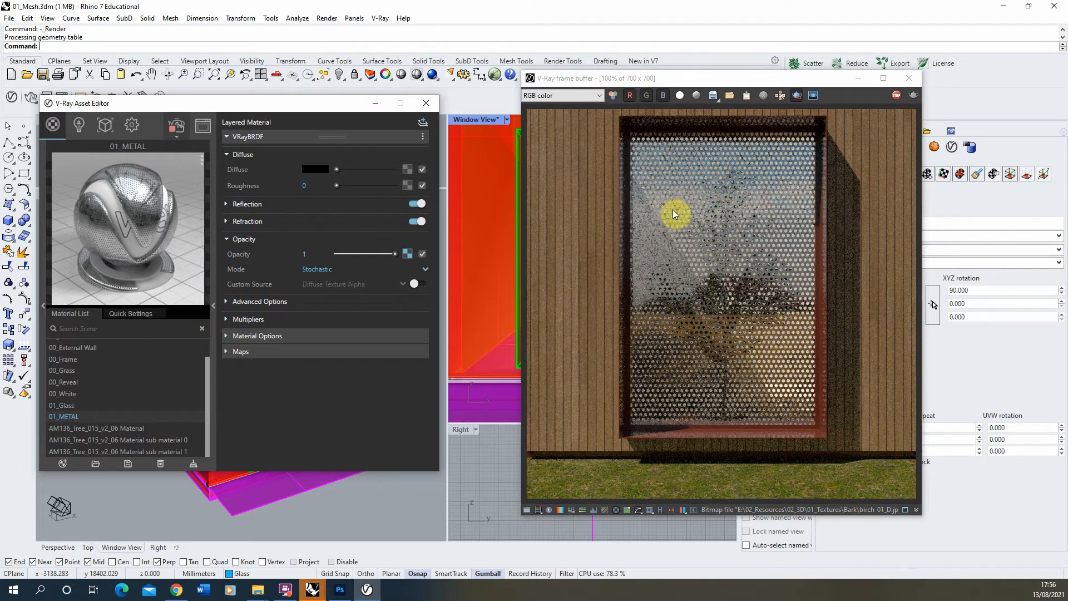
mouse_move(385, 266)
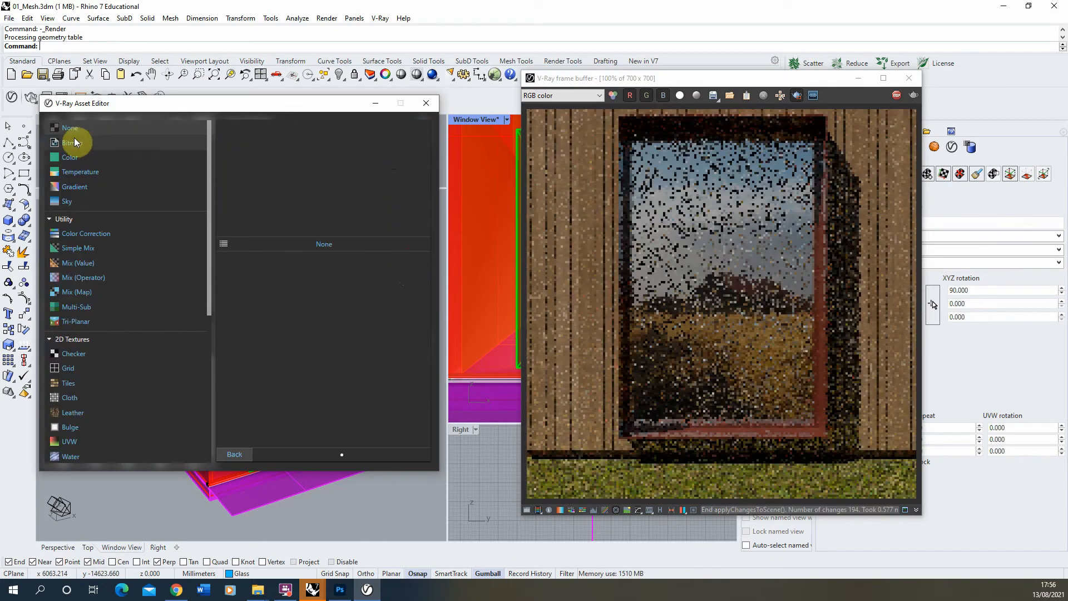
Browse for a slotted perforation image as the opacity Bitmap, then bring up a blank Photoshop canvas
left_click(70, 142)
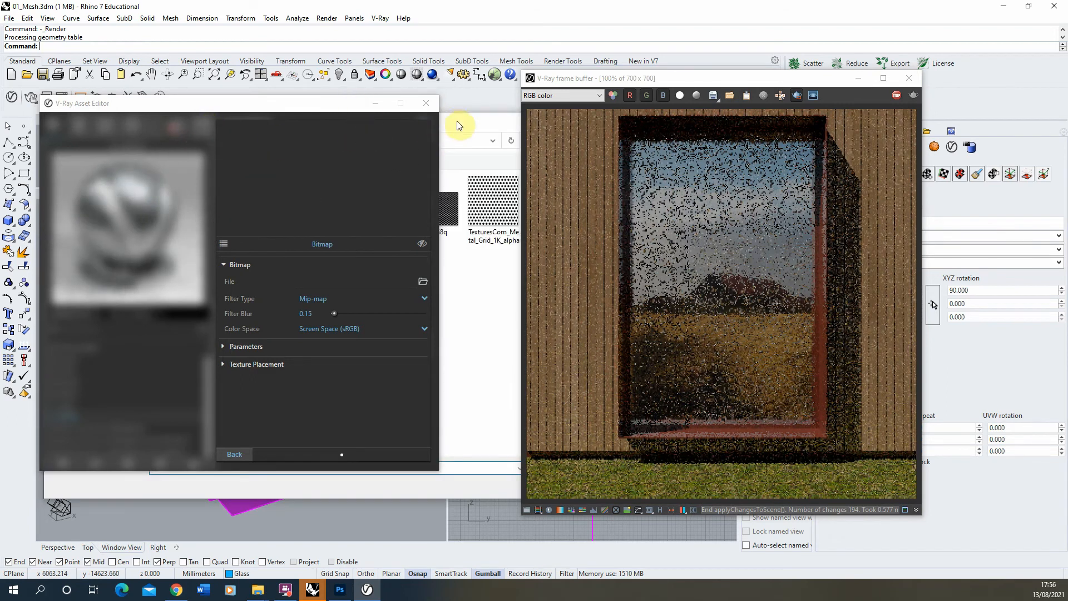
left_click(423, 281)
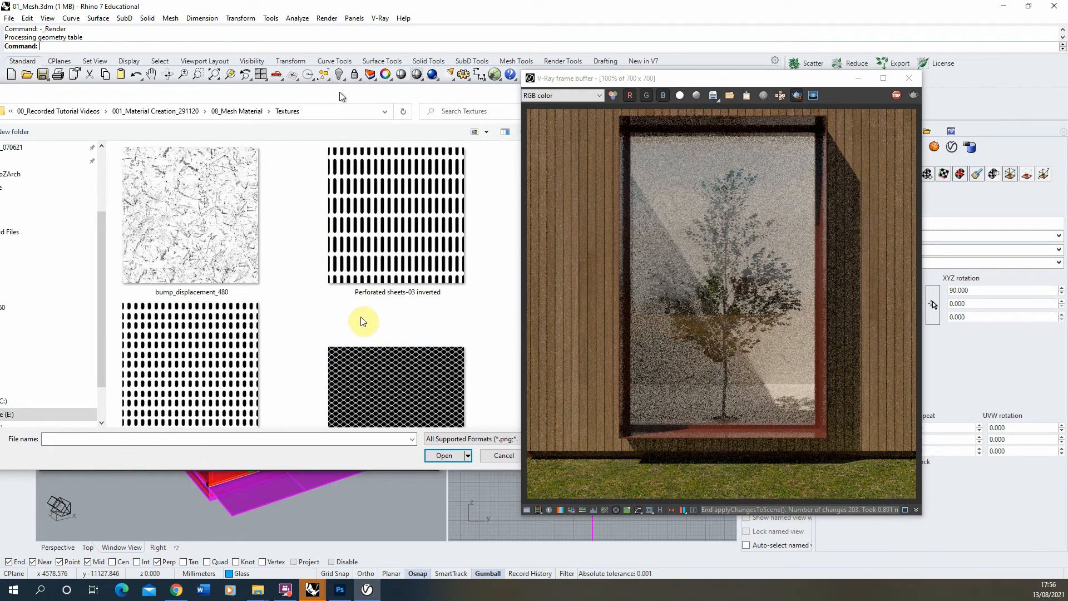
scroll("down", 3)
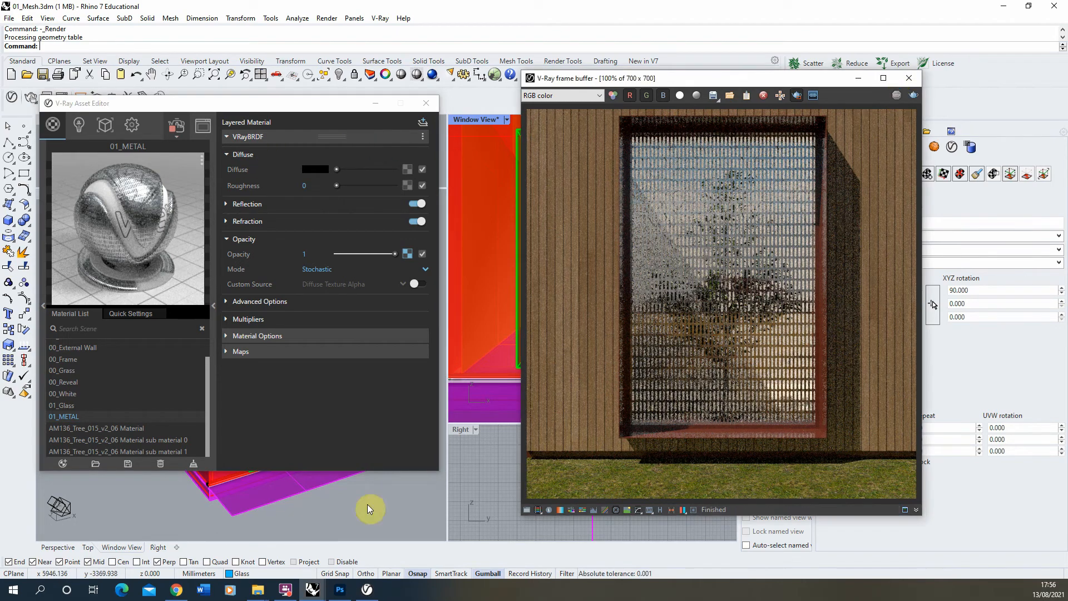
left_click(340, 589)
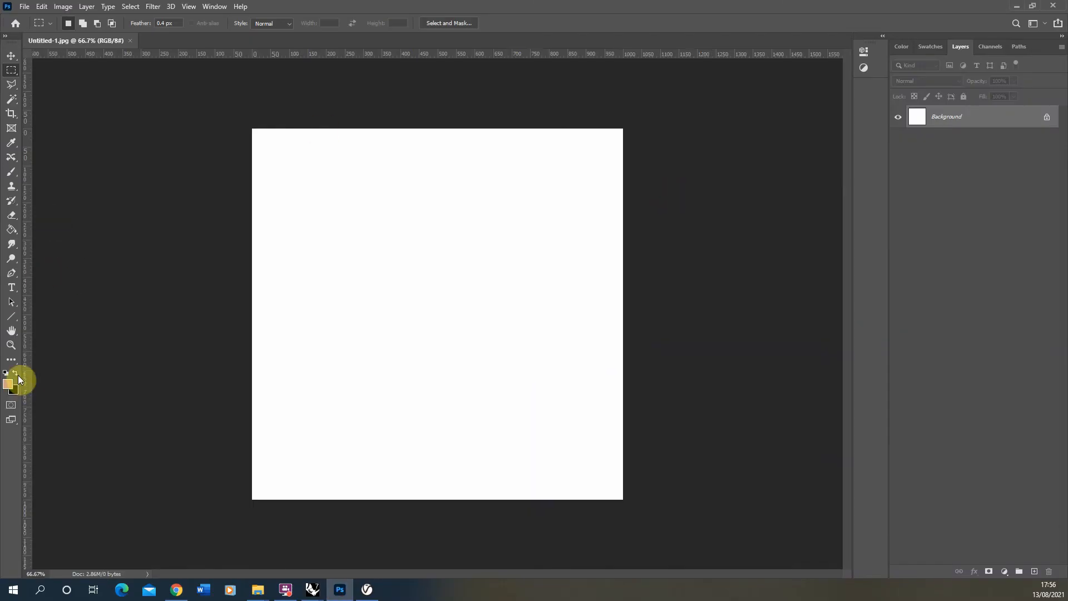
Paint thick black soft-brush scribbles on a new layer over the white canvas
left_click(11, 229)
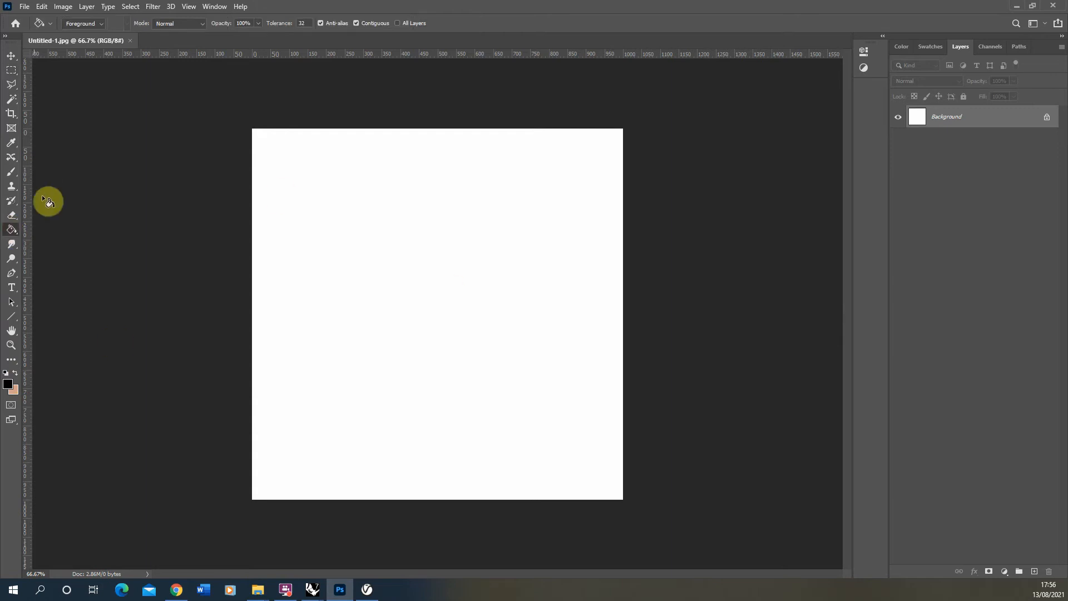
left_click(12, 173)
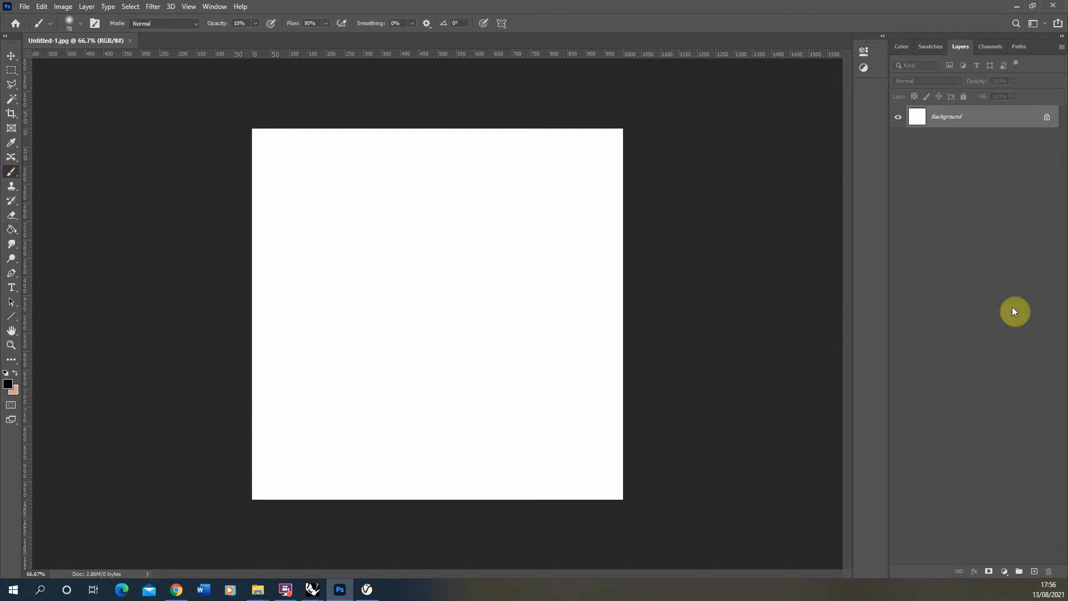
left_click(1034, 570)
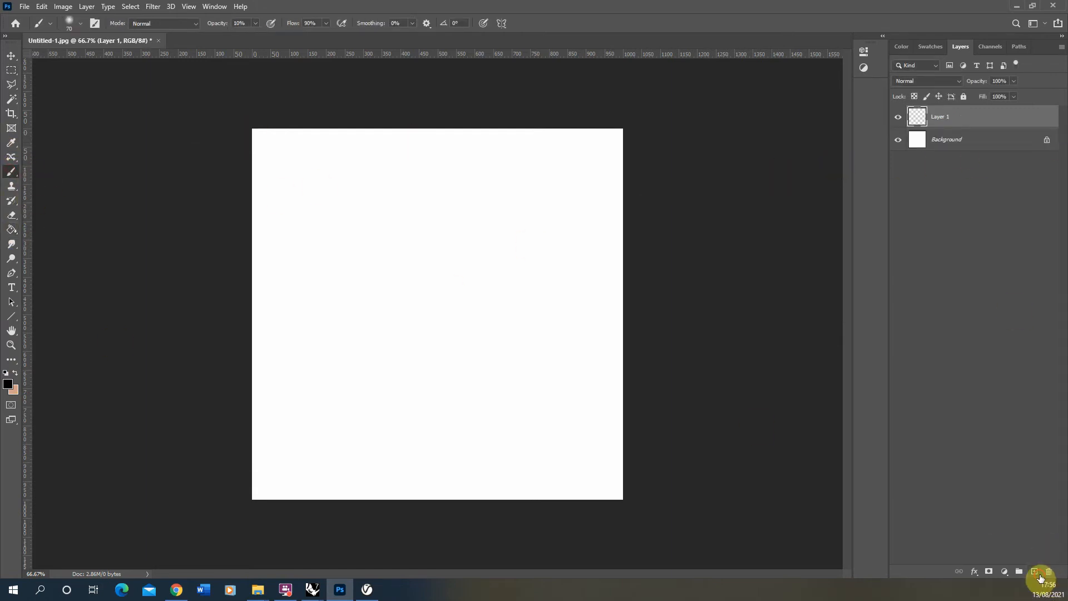
left_click_drag(344, 202, 542, 212)
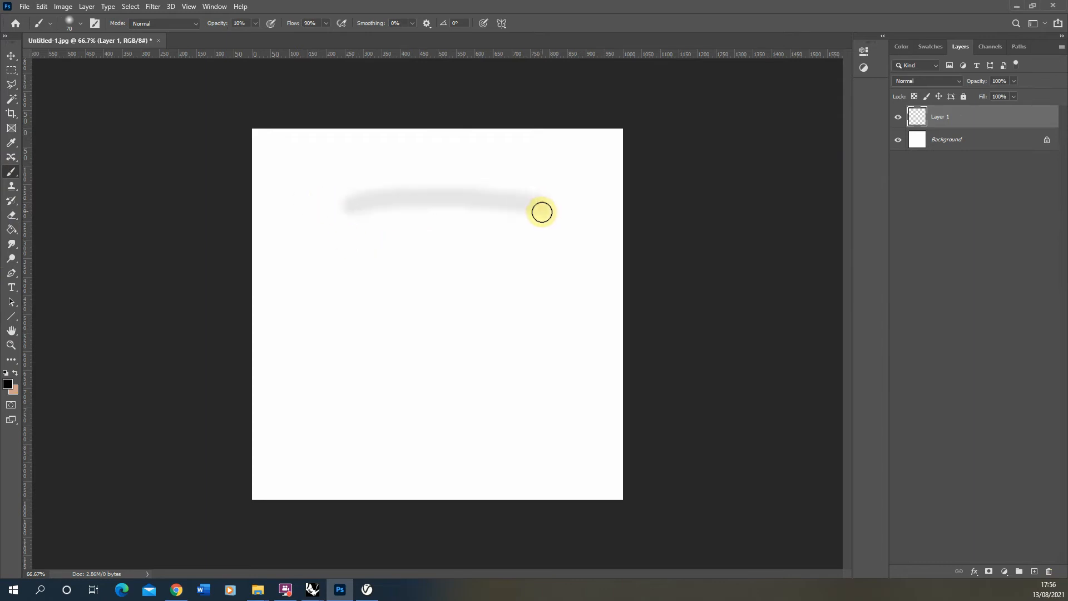
left_click_drag(542, 211, 344, 321)
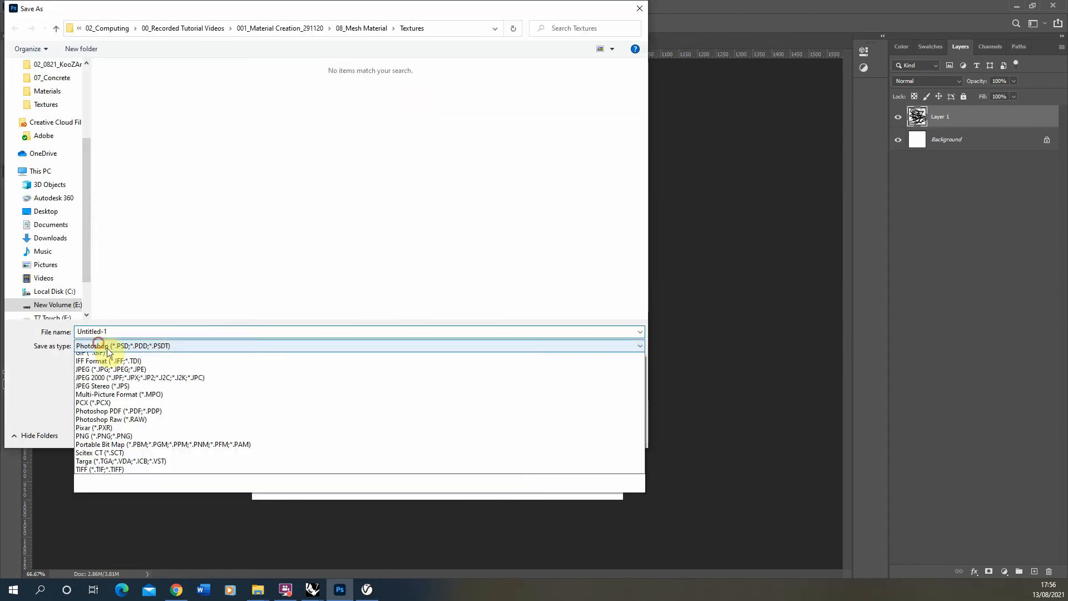
Save the picture as a JPEG named 'custom' in the Textures folder
left_click(110, 370)
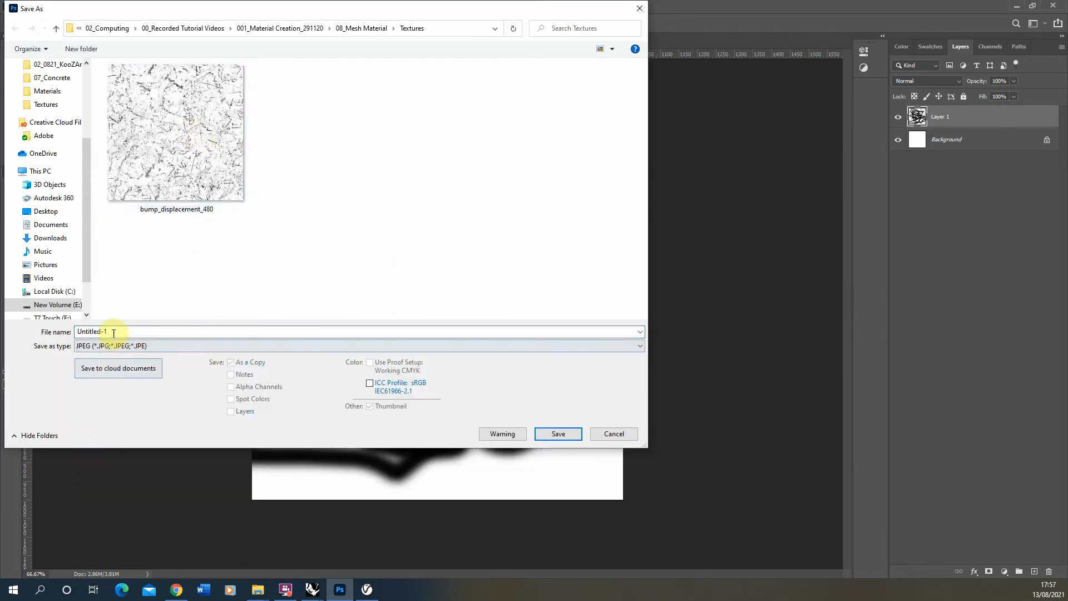
type("cust")
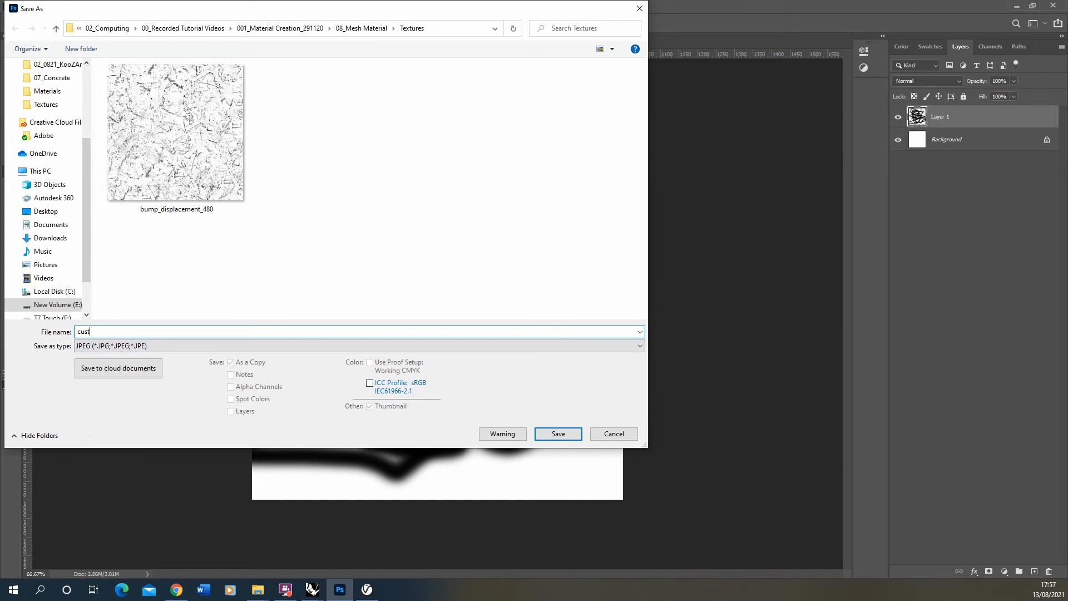
left_click(556, 434)
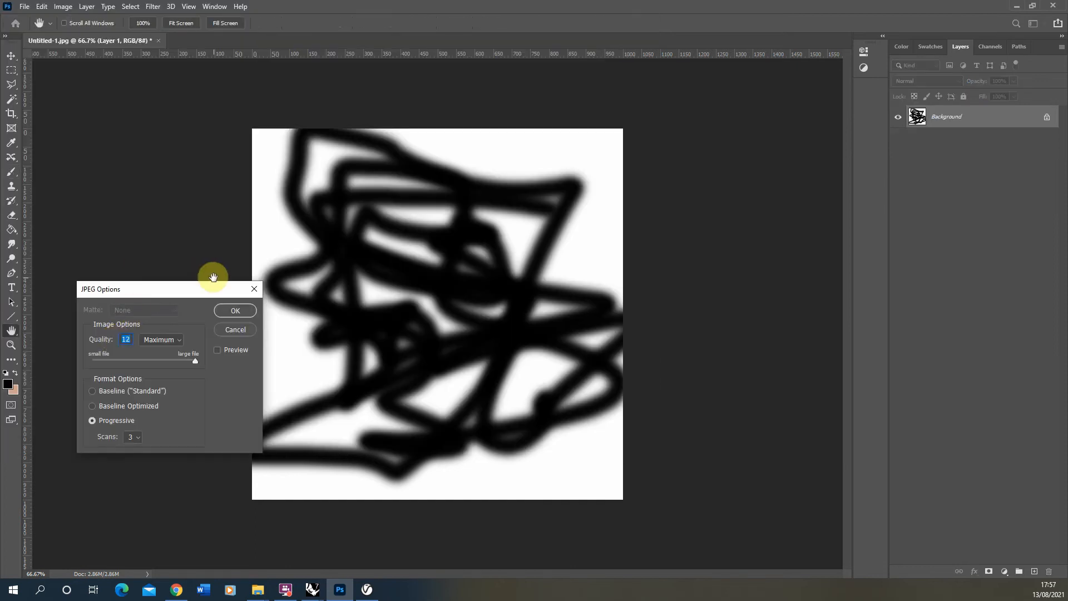
left_click(235, 311)
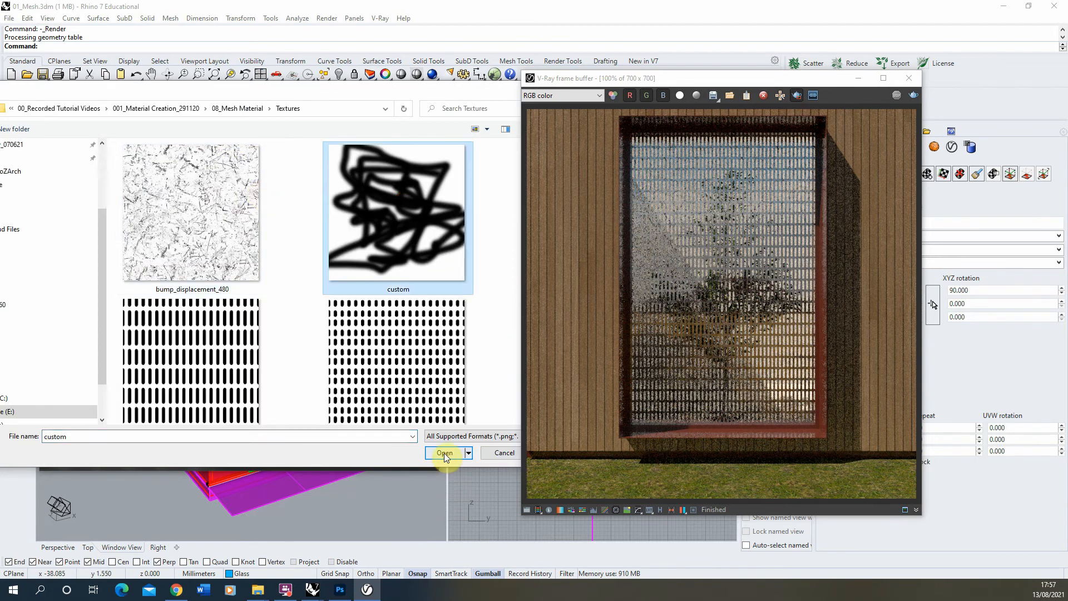
Open the custom scribble image as the 01_METAL material's opacity bitmap
left_click(444, 453)
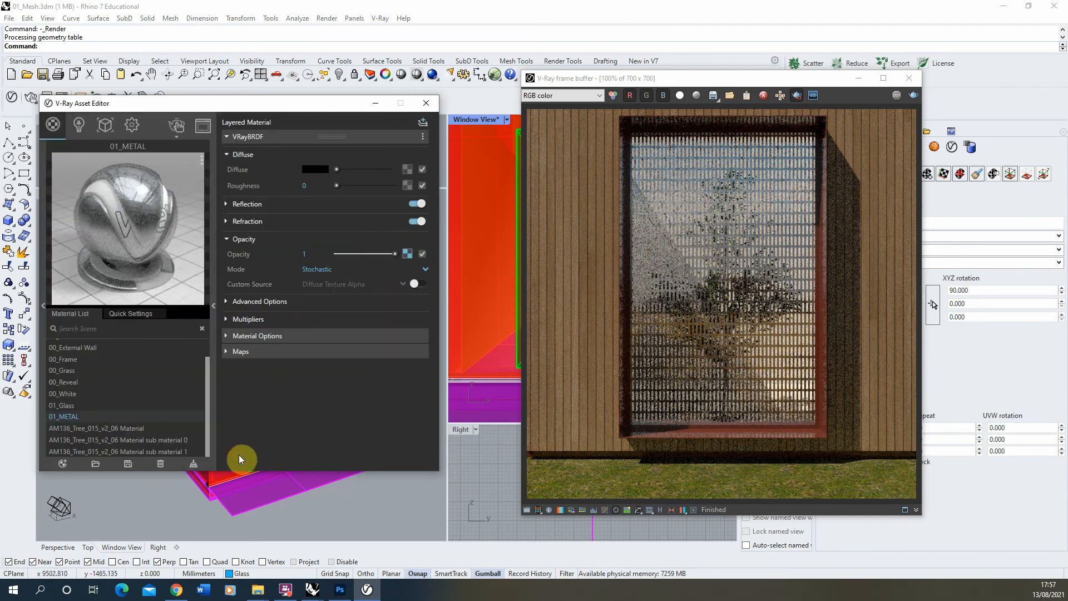